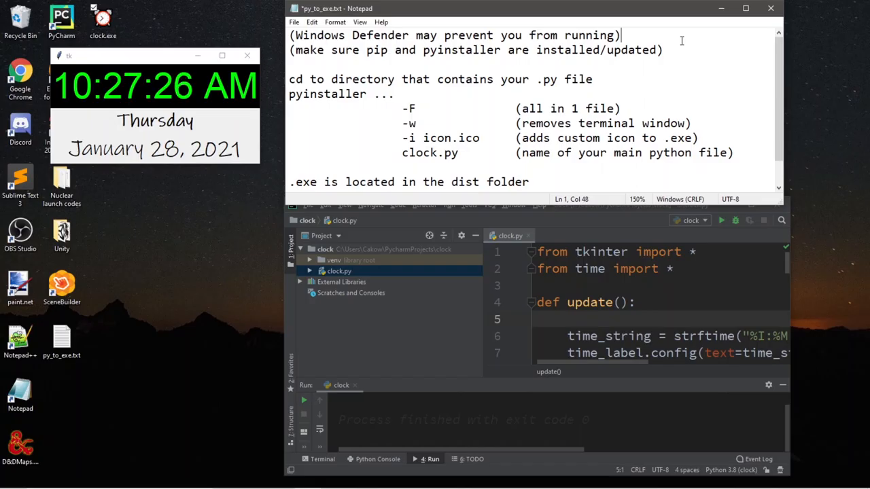
# Run clock.py in PyCharm so its window shows the live time and date.
pyautogui.moveTo(297, 36); pyautogui.dragTo(401, 36)
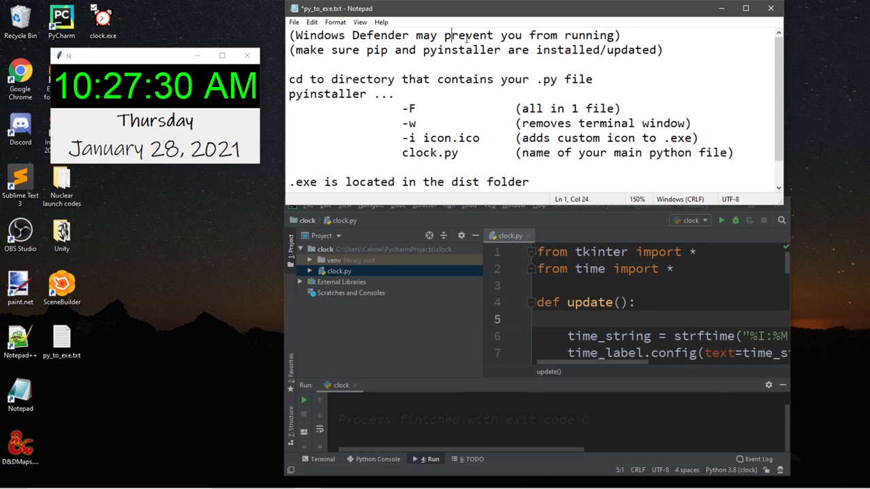
pyautogui.doubleClick(593, 36)
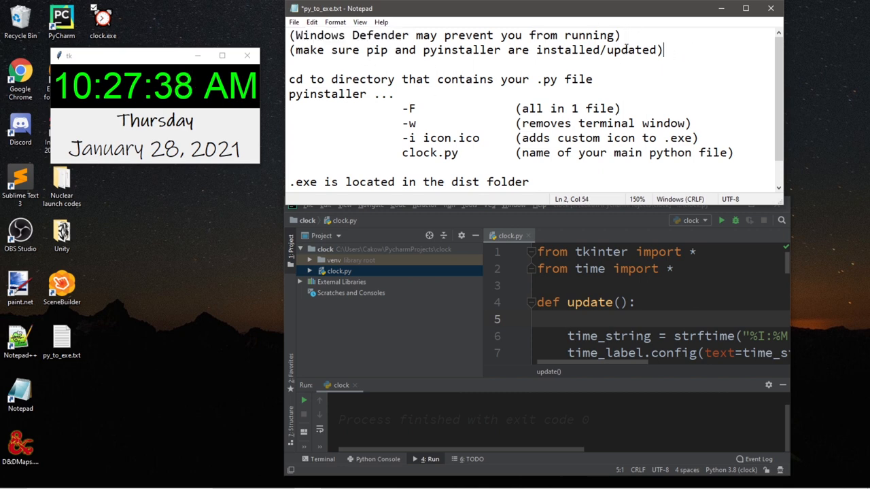
pyautogui.moveTo(359, 49); pyautogui.dragTo(506, 49)
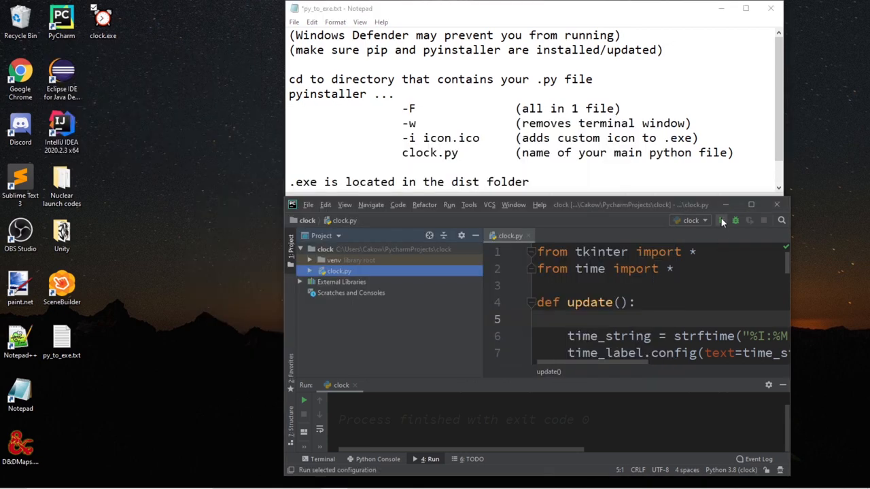
pyautogui.click(722, 220)
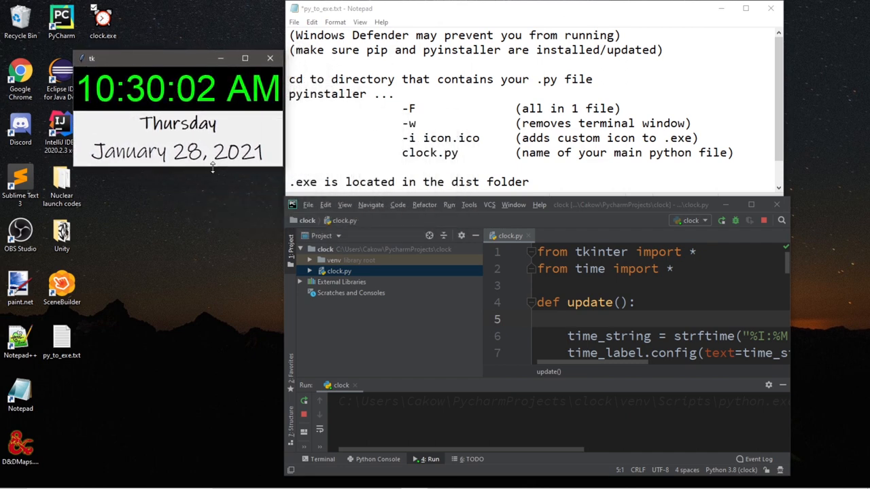
pyautogui.moveTo(201, 144)
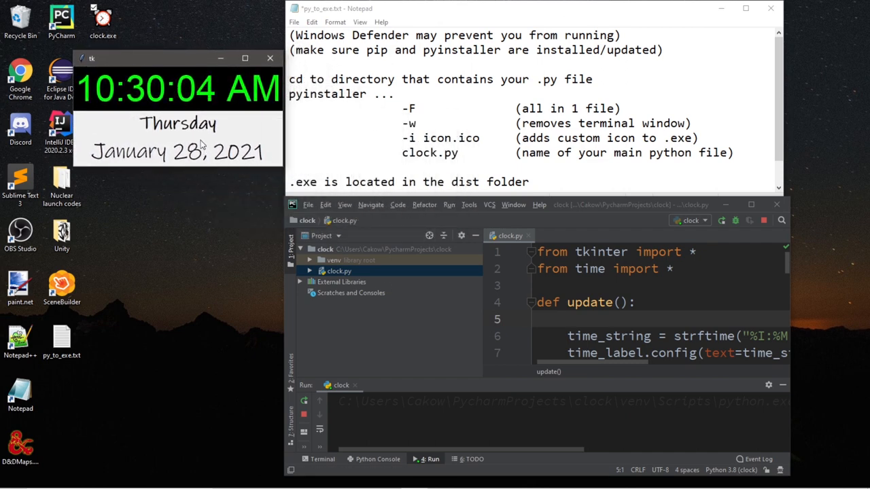
pyautogui.moveTo(93, 57); pyautogui.dragTo(172, 82)
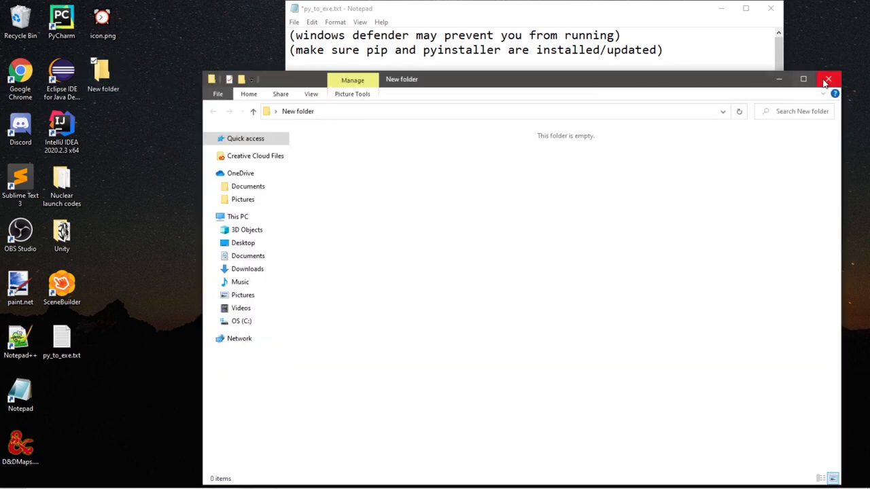
# Place clock.py inside the desktop's empty New folder and close the Explorer window.
pyautogui.click(834, 76)
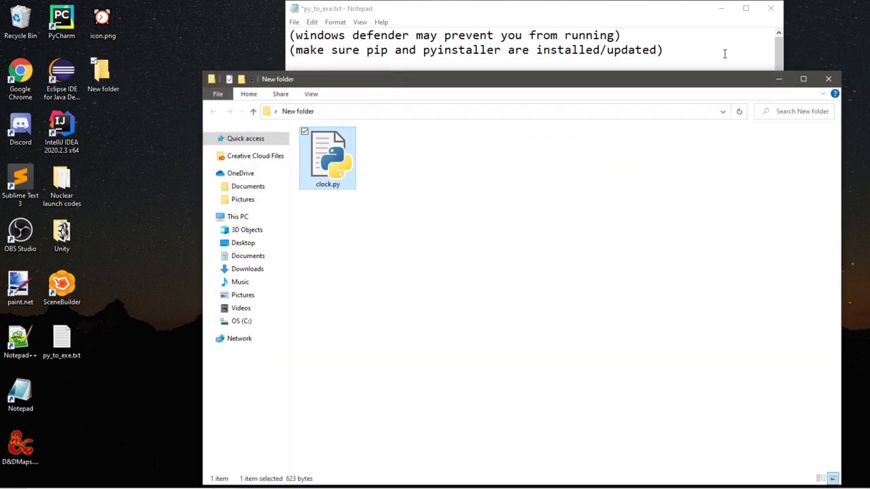
pyautogui.moveTo(781, 83)
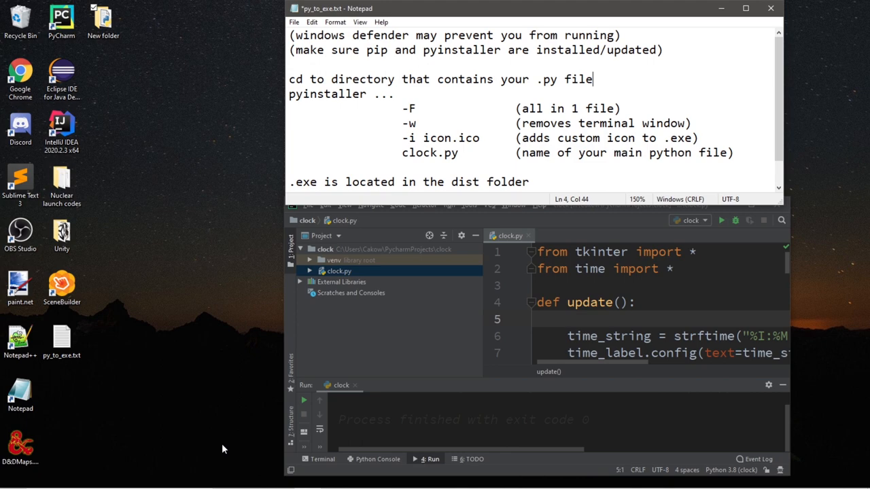
# Launch cmd and change directory into the desktop's New folder holding clock.py and icon.png.
pyautogui.write('cmd')
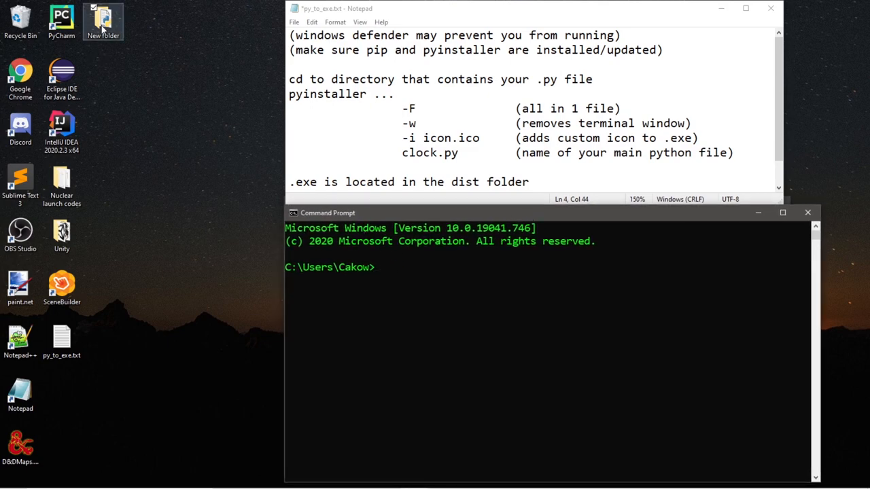
pyautogui.doubleClick(103, 16)
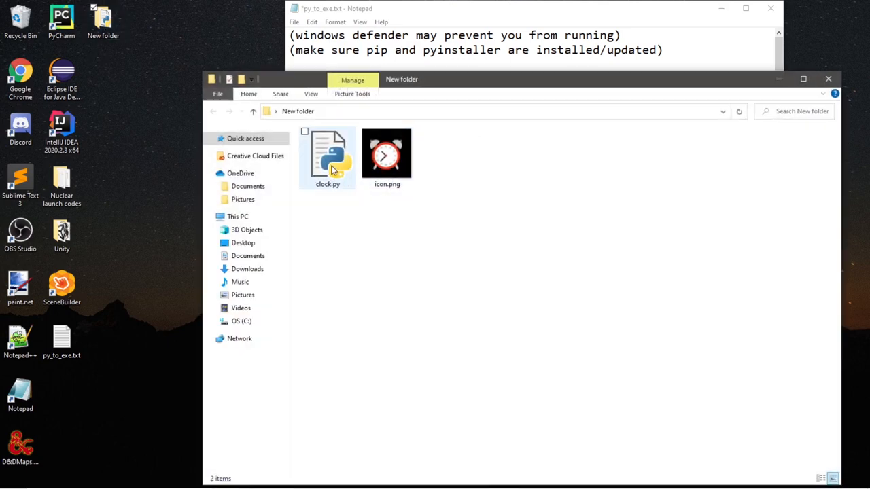
pyautogui.rightClick(331, 169)
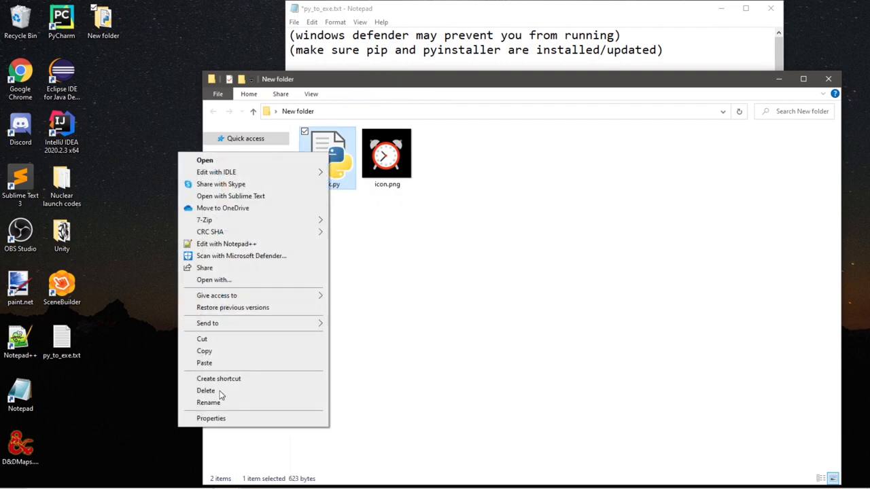
pyautogui.click(212, 419)
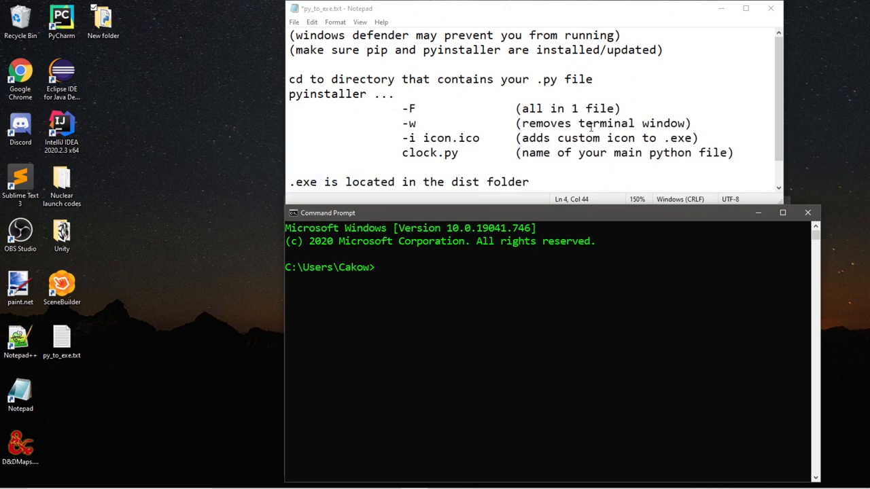
pyautogui.moveTo(394, 276)
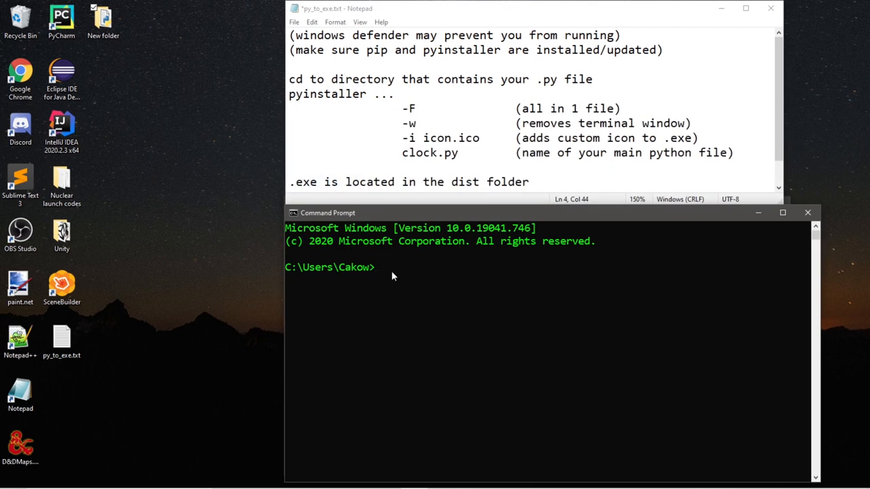
pyautogui.write('cd')
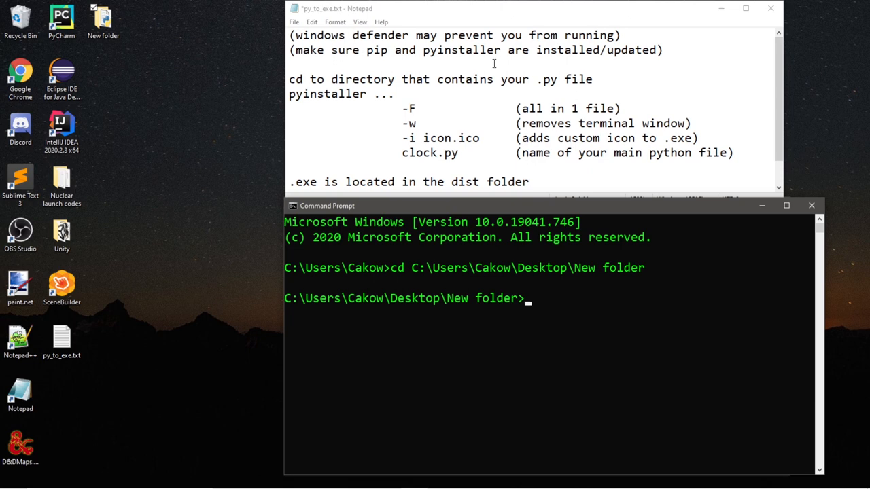
# Enter the command pyinstaller -F -w -i icon.ico for a single windowless exe with a custom icon.
pyautogui.write('p')
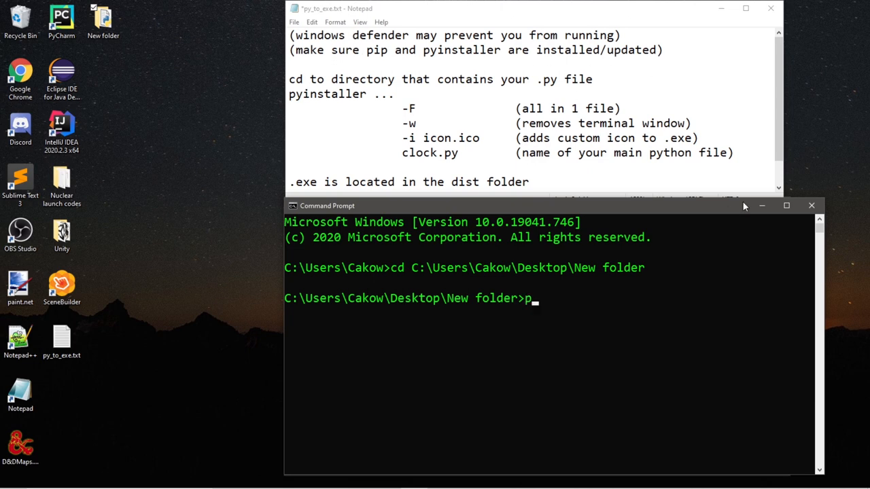
pyautogui.write('yinstaller -')
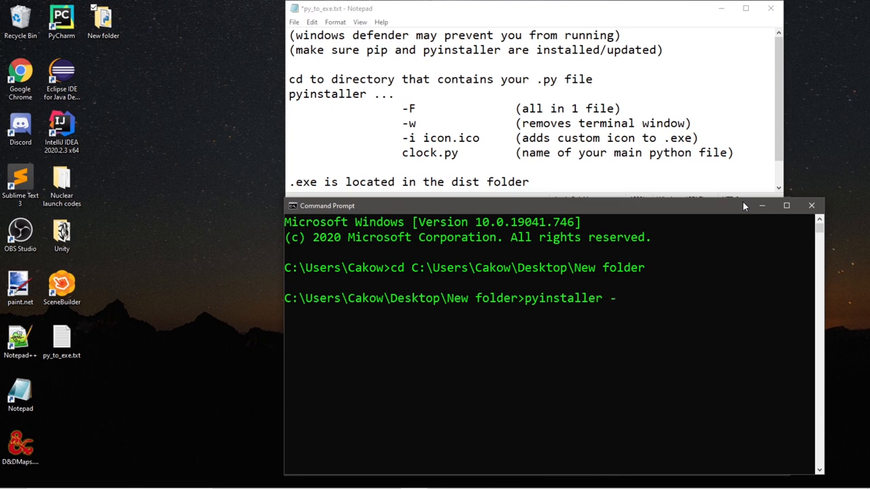
pyautogui.write('F')
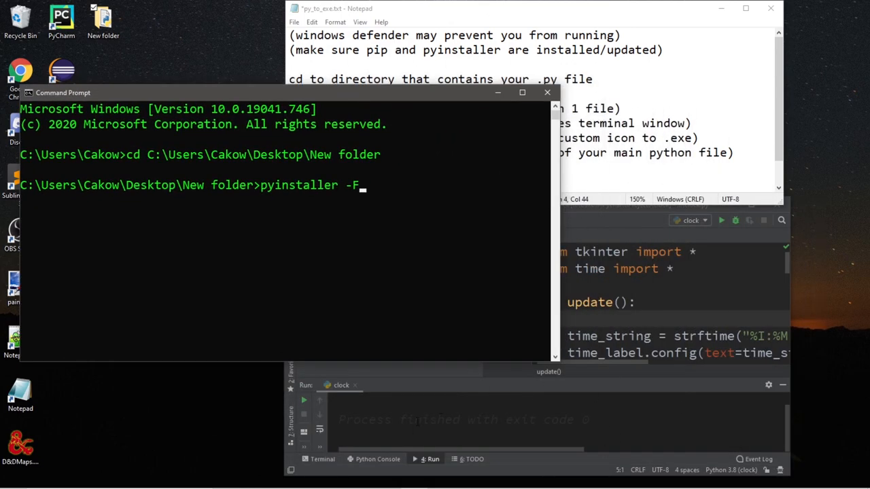
pyautogui.moveTo(62, 92); pyautogui.dragTo(338, 211)
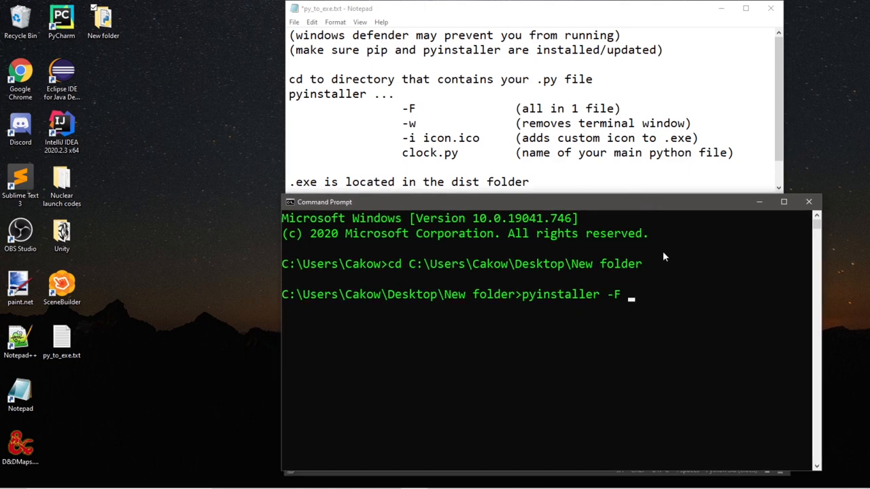
pyautogui.write('-')
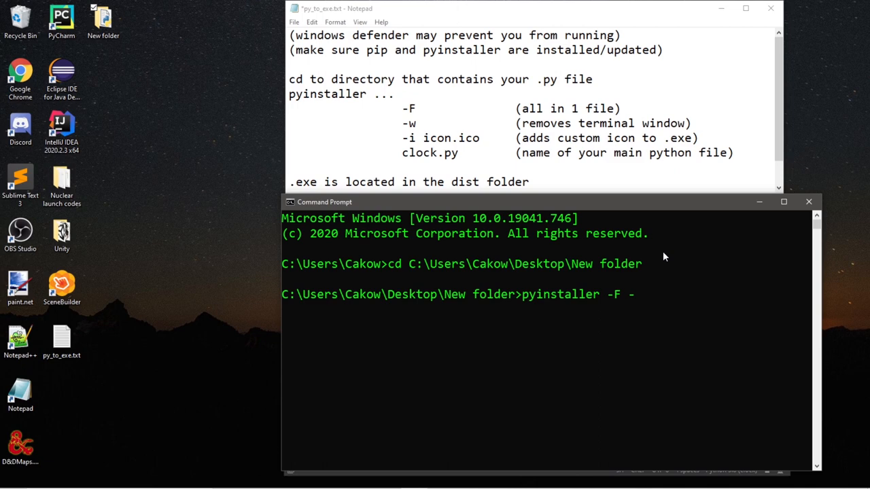
pyautogui.write('w')
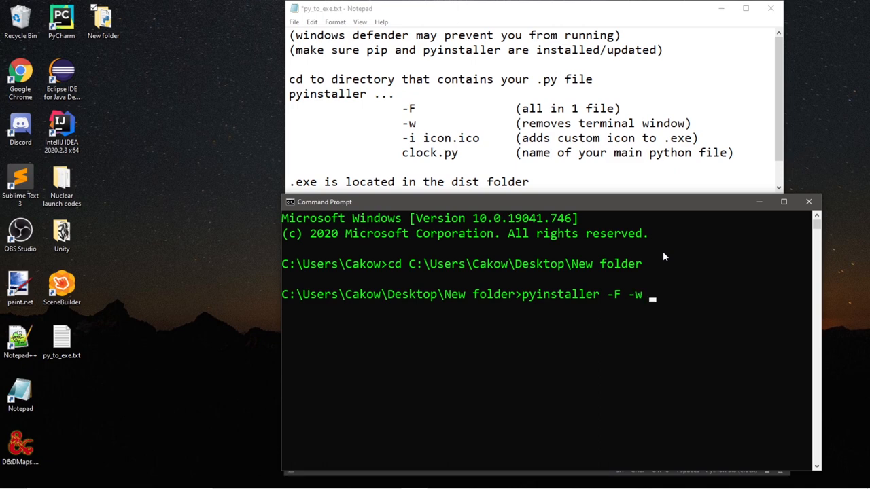
pyautogui.write('-i')
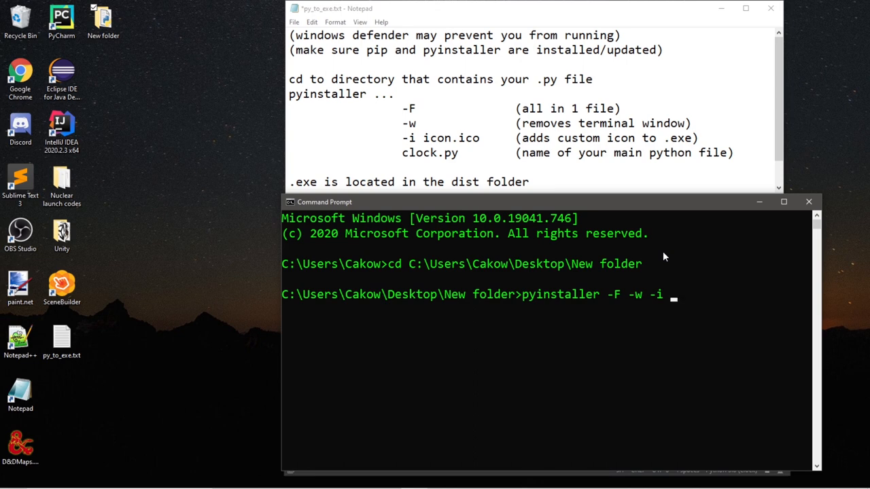
pyautogui.write('icon')
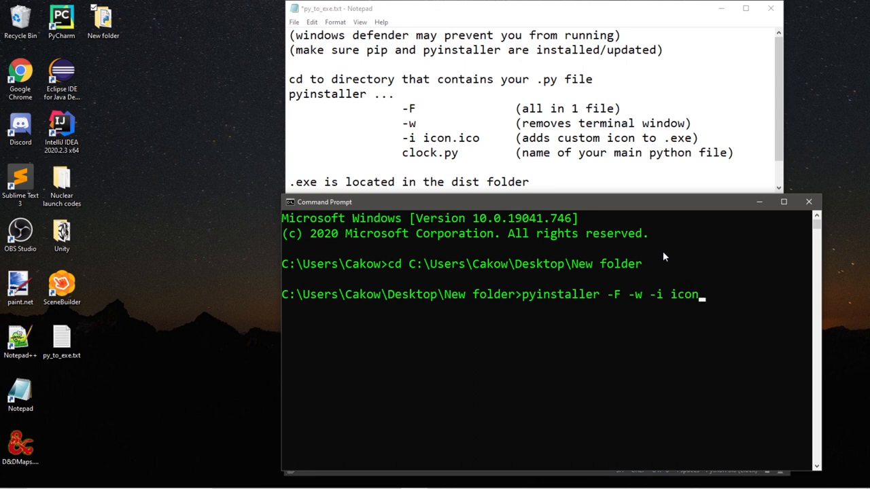
pyautogui.write('.ico')
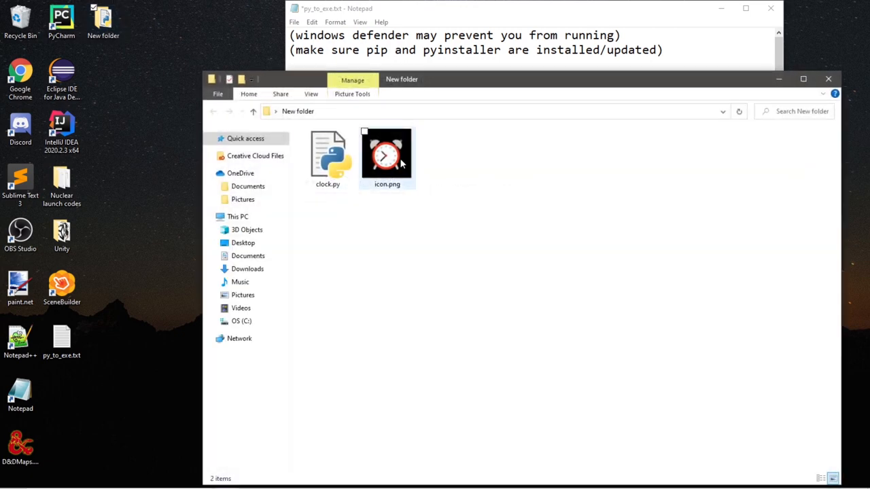
pyautogui.click(592, 221)
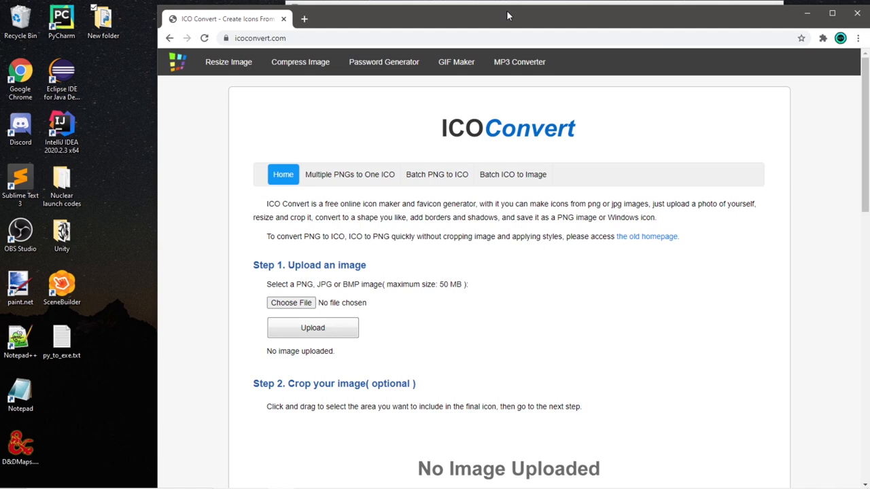
pyautogui.moveTo(374, 130)
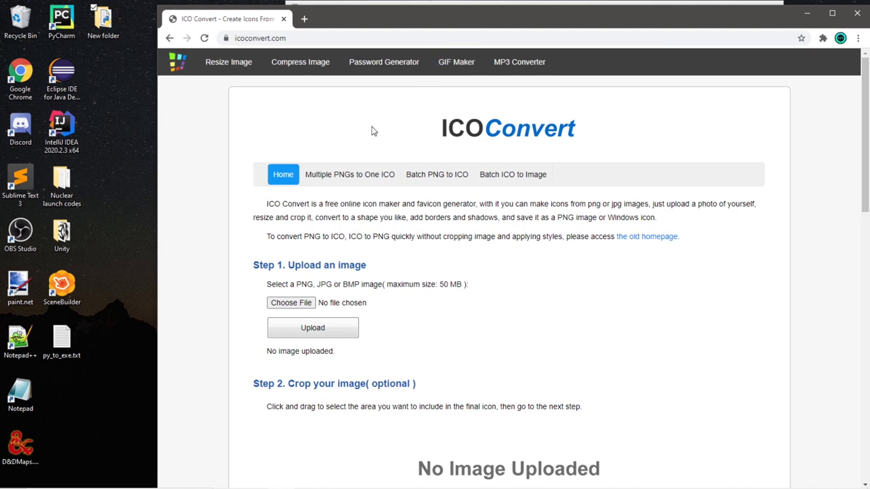
pyautogui.moveTo(634, 120)
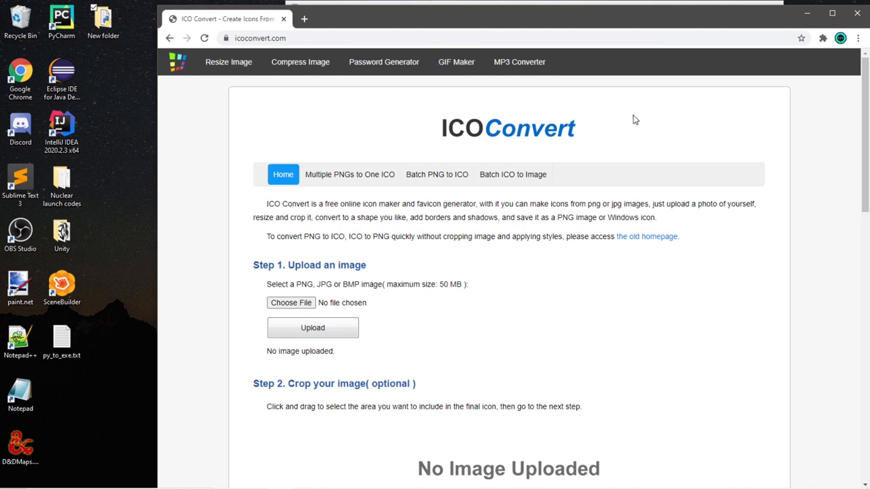
pyautogui.moveTo(625, 145)
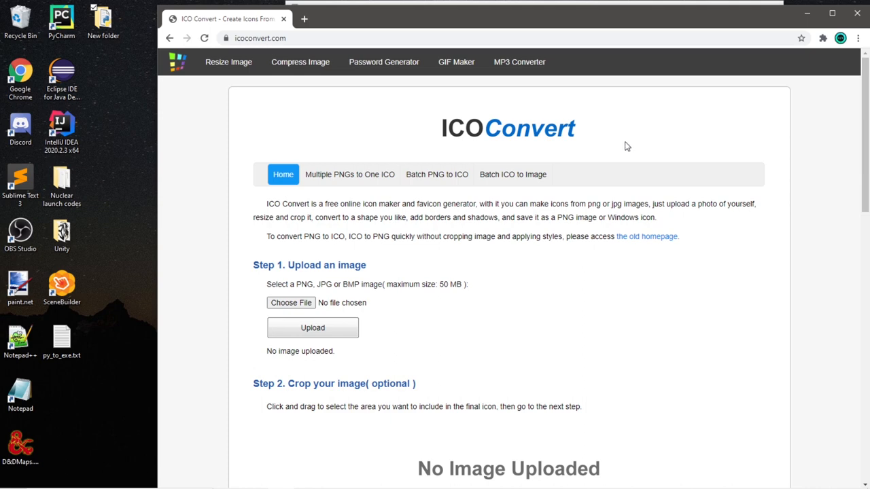
pyautogui.moveTo(397, 204)
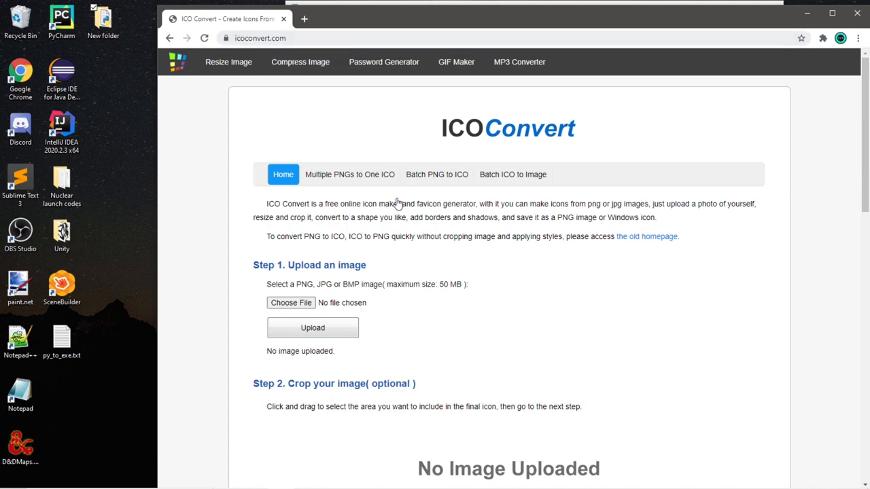
pyautogui.moveTo(291, 302)
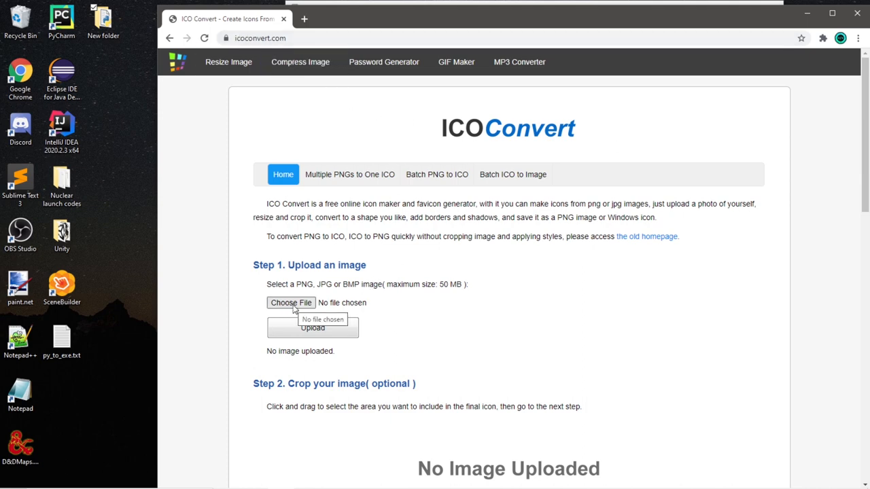
# Upload icon.png to ICO Convert, convert it to ICO and download the result into New folder.
pyautogui.click(291, 302)
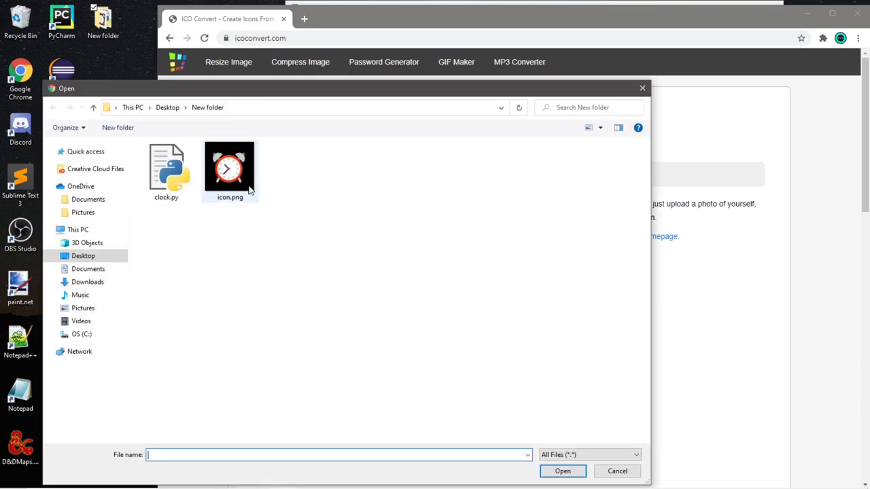
pyautogui.click(228, 165)
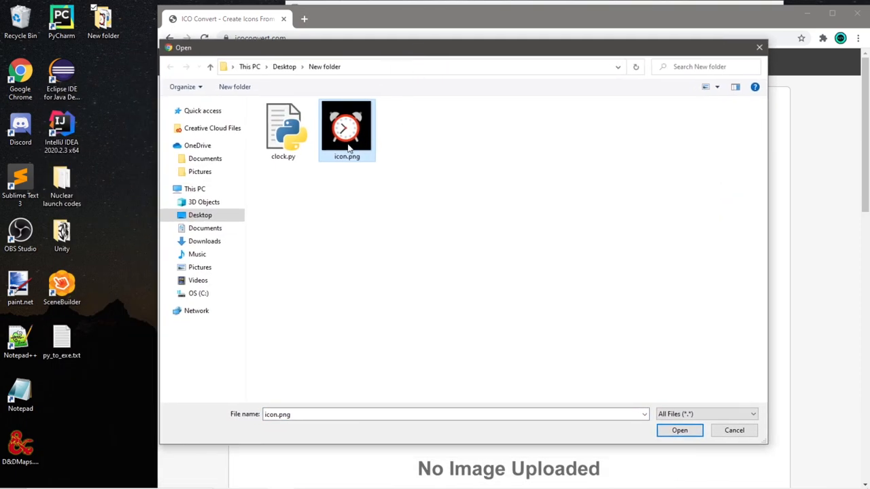
pyautogui.click(681, 431)
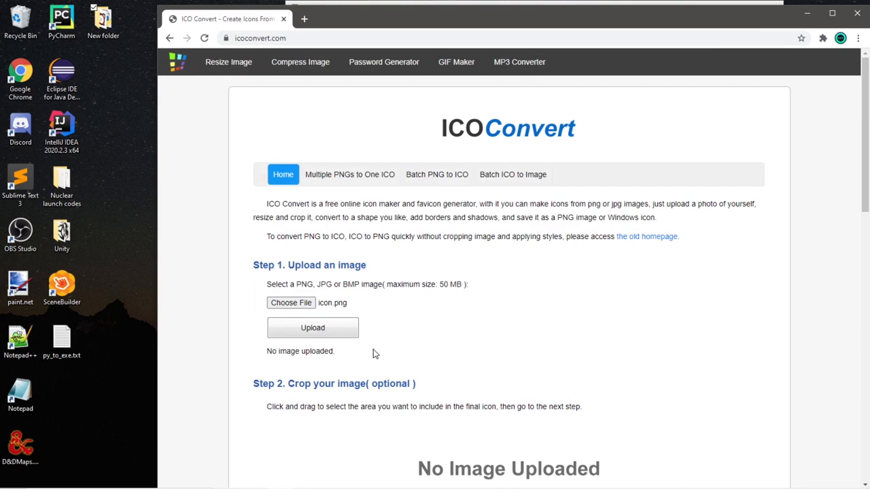
pyautogui.scroll(-3)
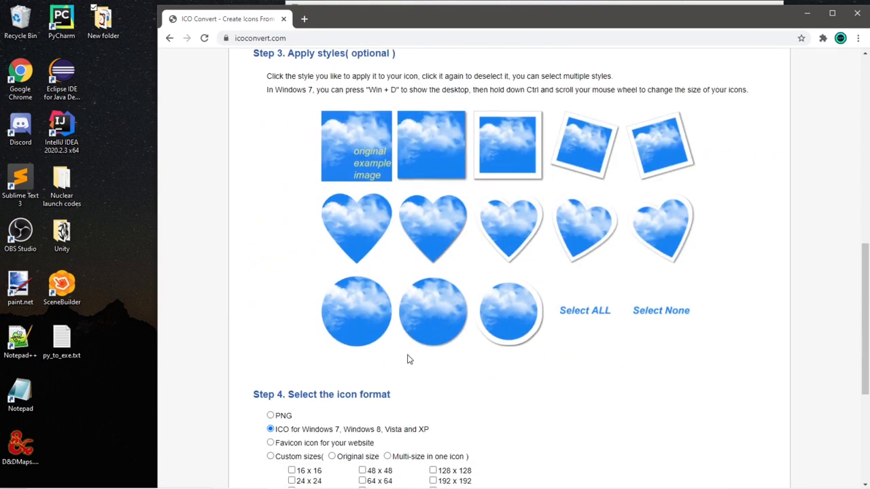
pyautogui.scroll(-3)
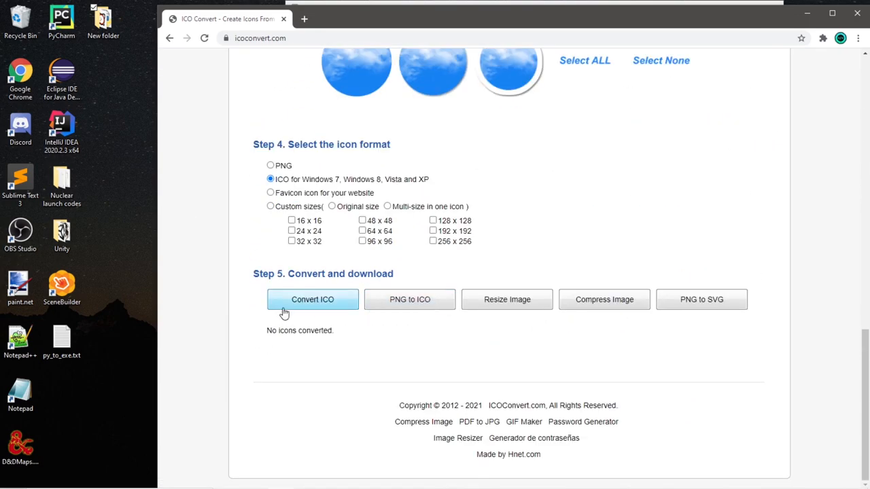
pyautogui.click(313, 300)
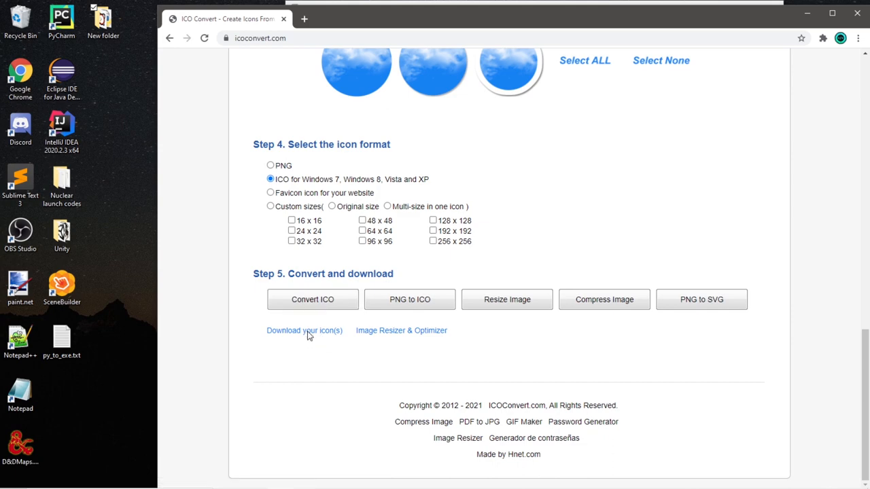
pyautogui.click(305, 332)
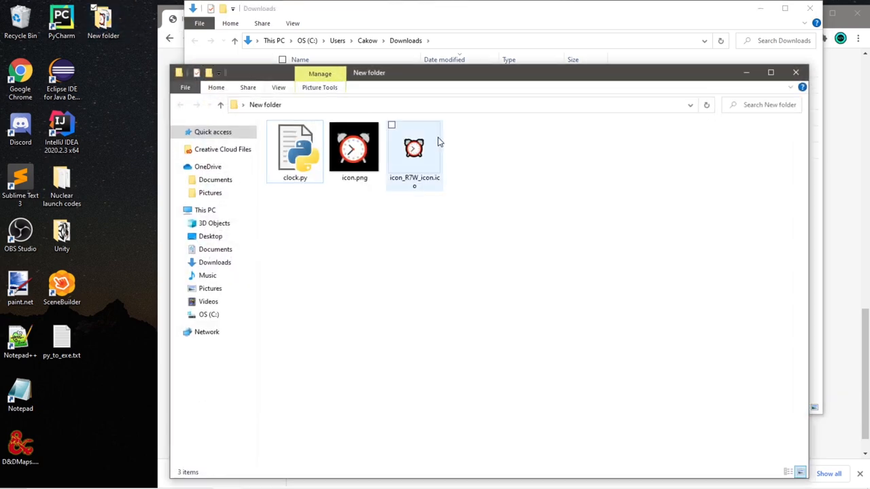
# Rename the downloaded icon_R7W_icon.ico file in New folder to icon.ico.
pyautogui.rightClick(413, 148)
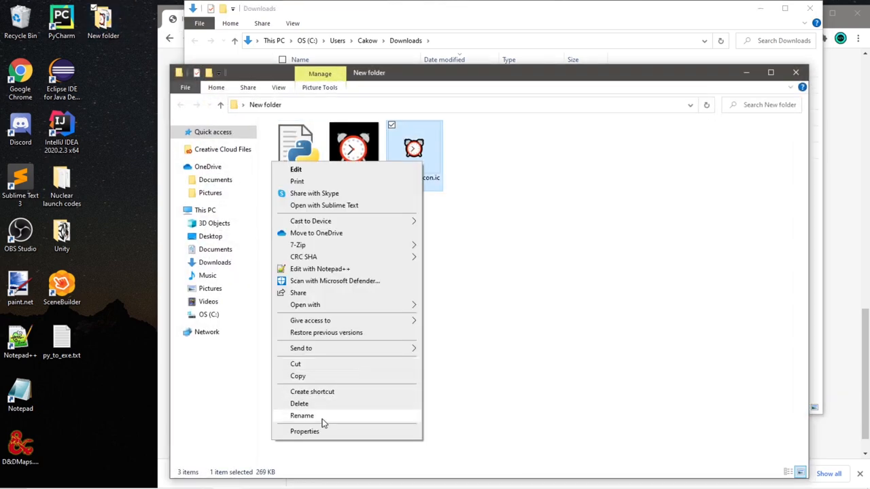
pyautogui.click(302, 415)
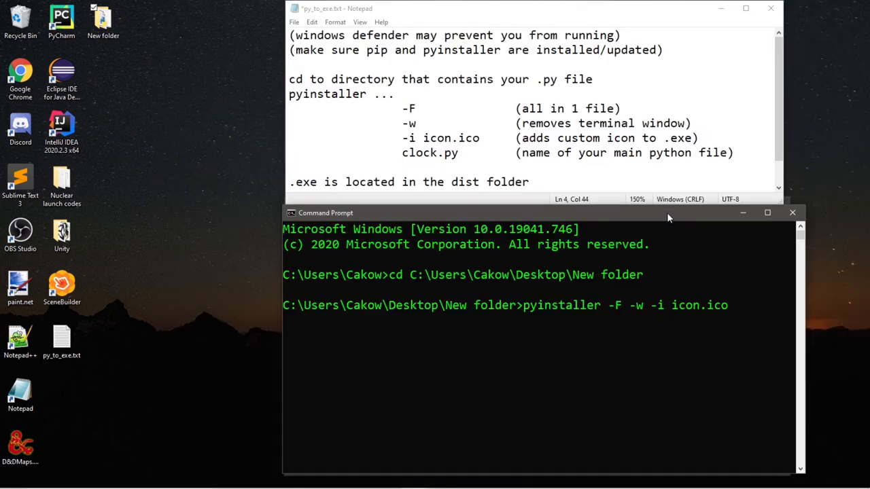
pyautogui.moveTo(594, 311)
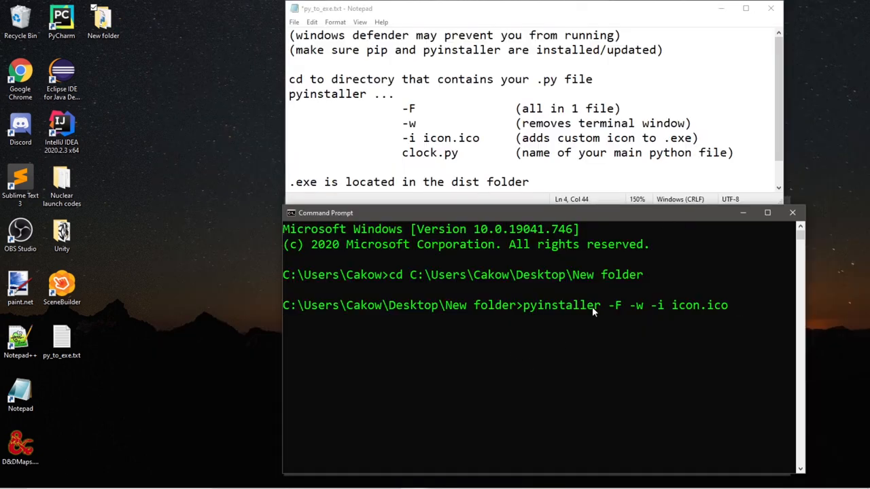
pyautogui.moveTo(642, 315)
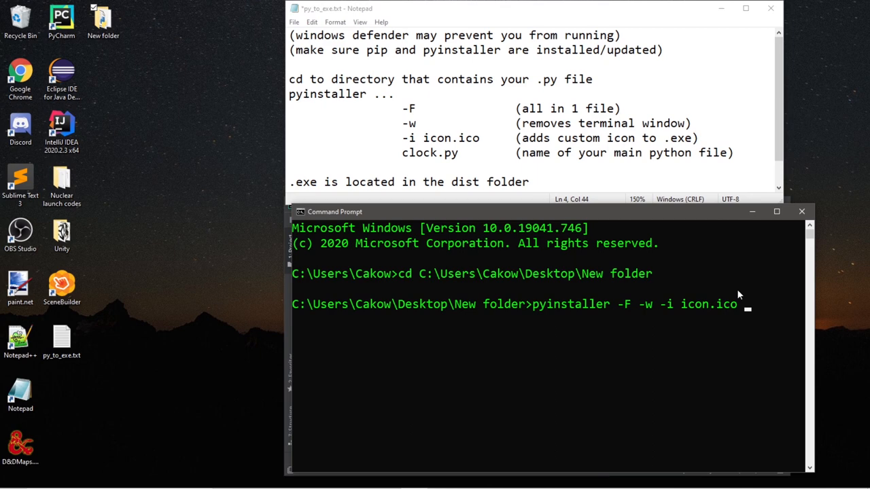
# Append clock.py to the pyinstaller command and run it to build clock.exe.
pyautogui.write('clock.')
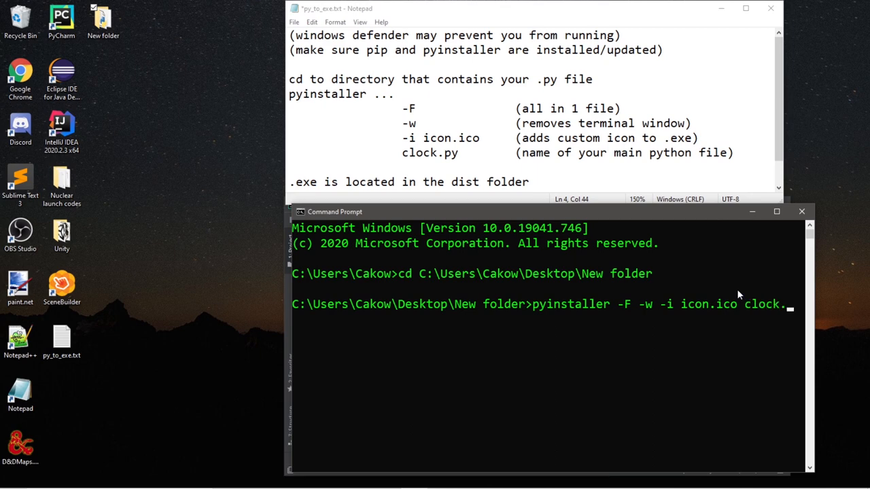
pyautogui.write('py')
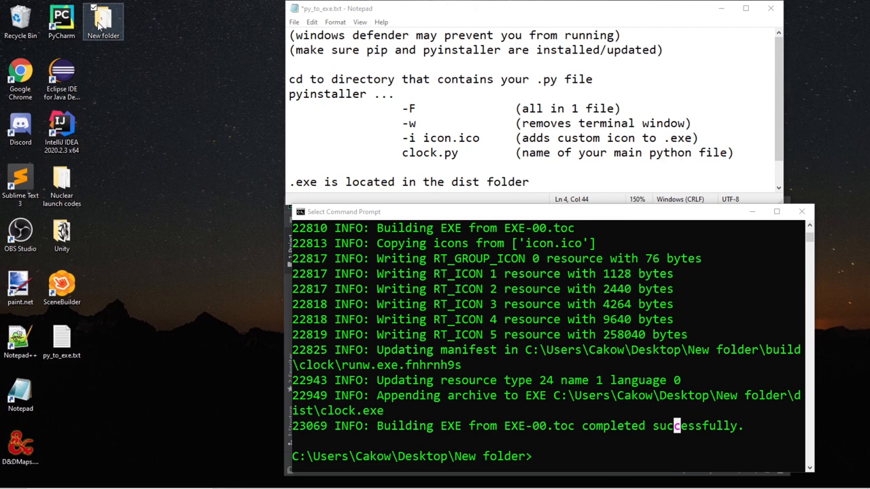
# Go into New folder's dist output and move the built clock.exe onto the desktop.
pyautogui.doubleClick(103, 16)
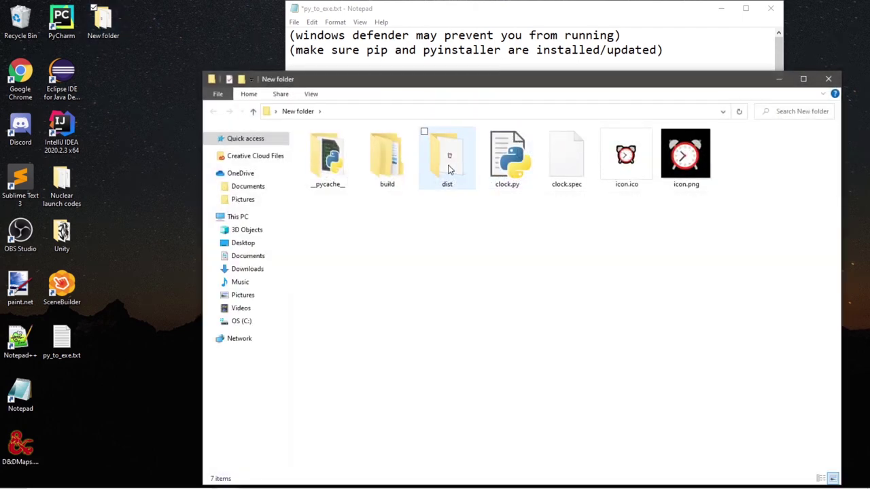
pyautogui.doubleClick(445, 155)
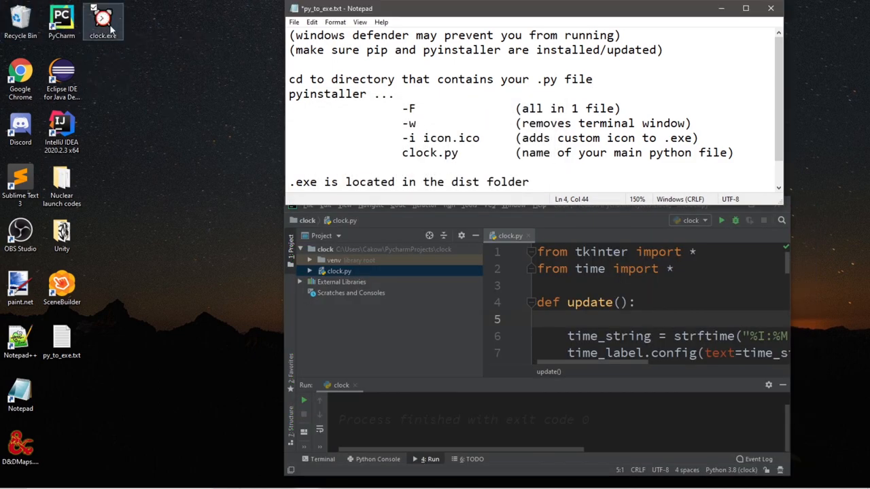
# Launch clock.exe from the desktop and move its window to the top-left corner.
pyautogui.doubleClick(103, 19)
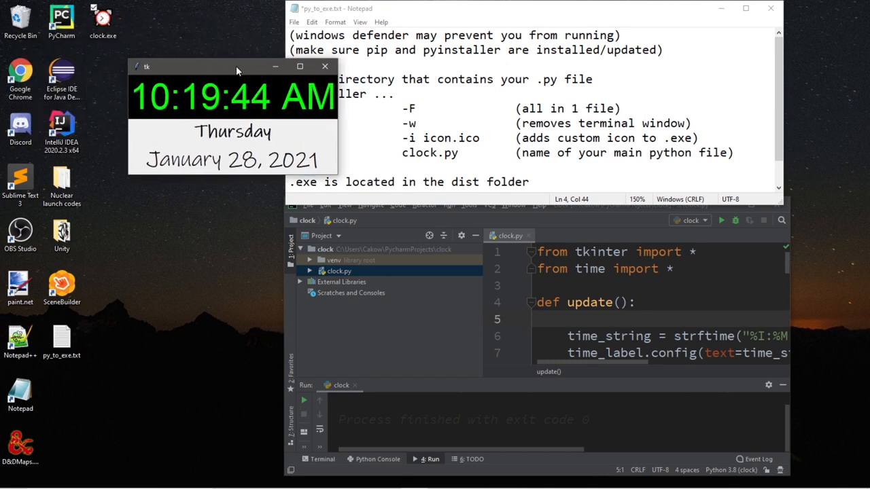
pyautogui.moveTo(234, 65); pyautogui.dragTo(136, 36)
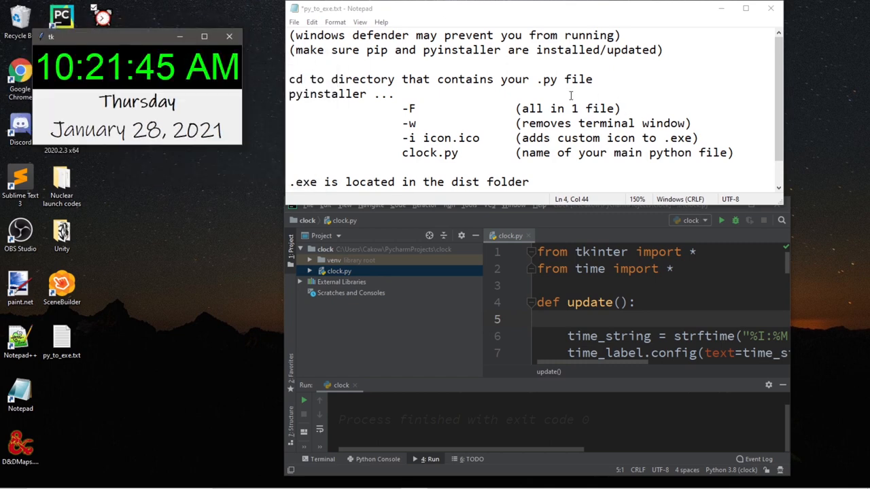